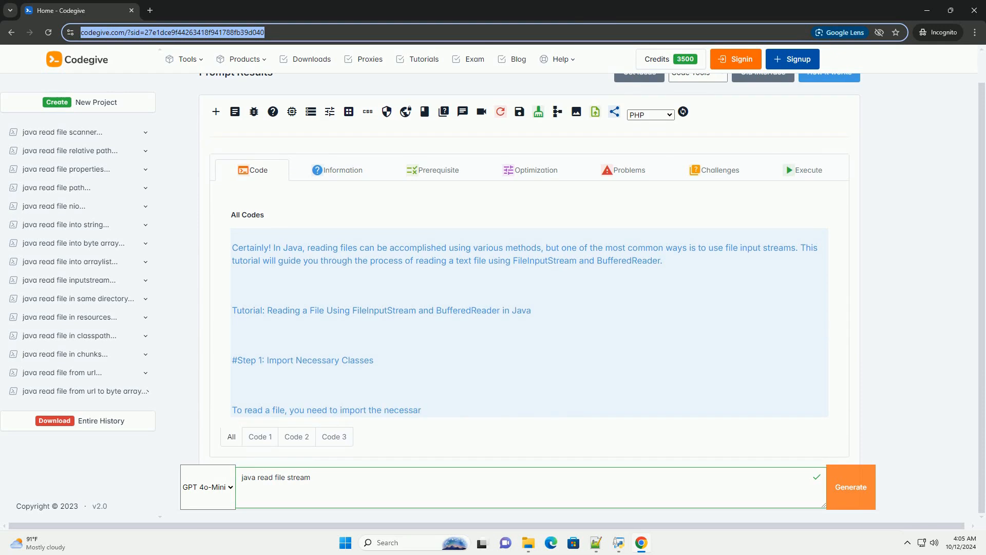
pyautogui.scroll(-3)
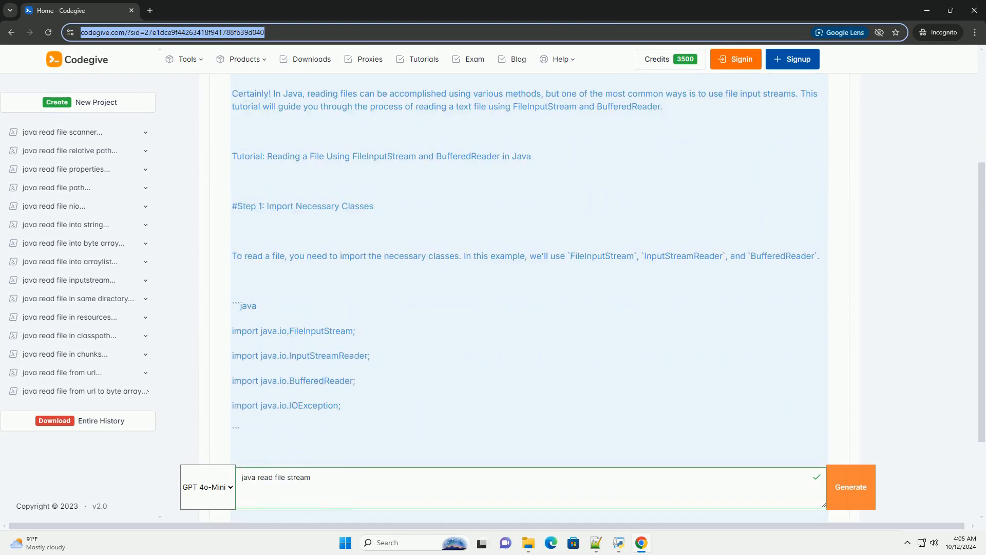
pyautogui.scroll(-3)
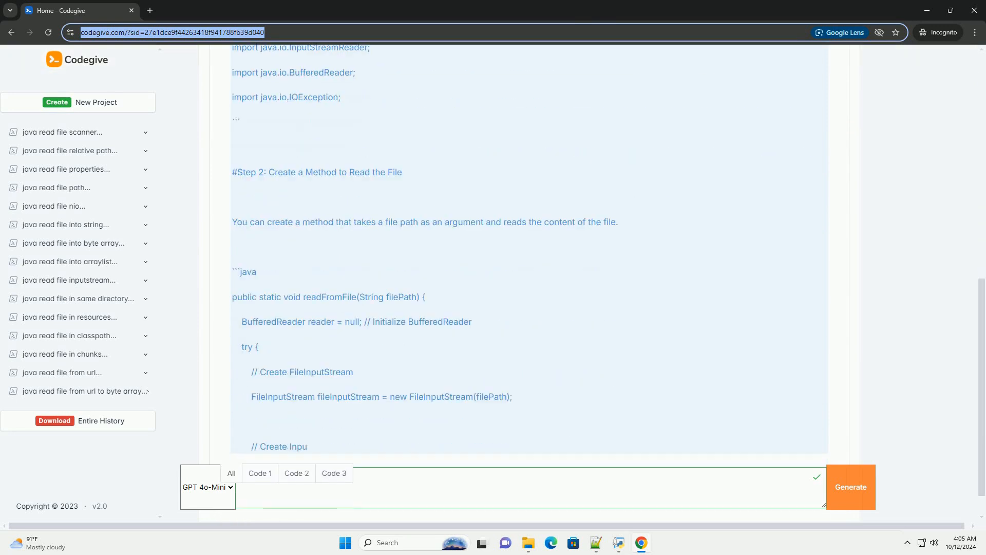
pyautogui.scroll(-3)
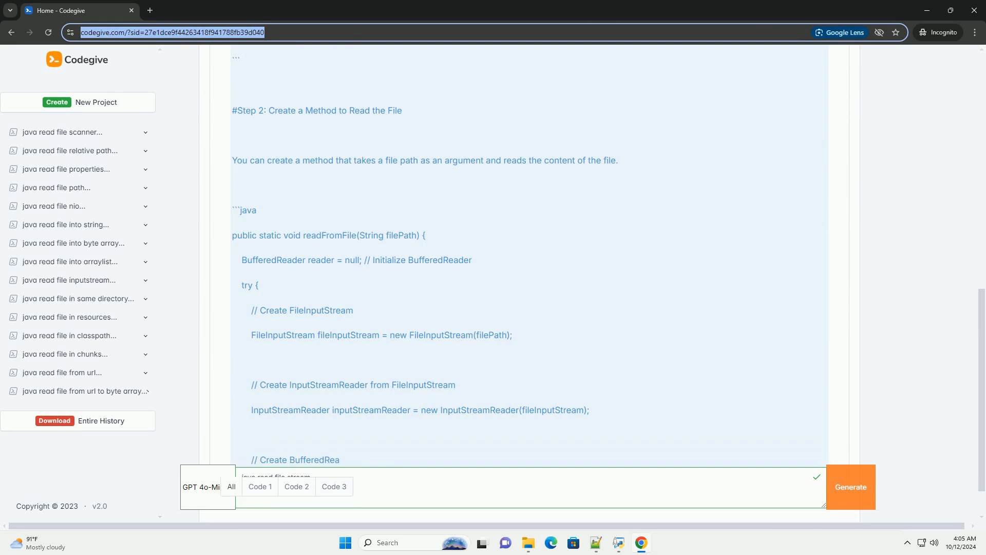
pyautogui.scroll(-3)
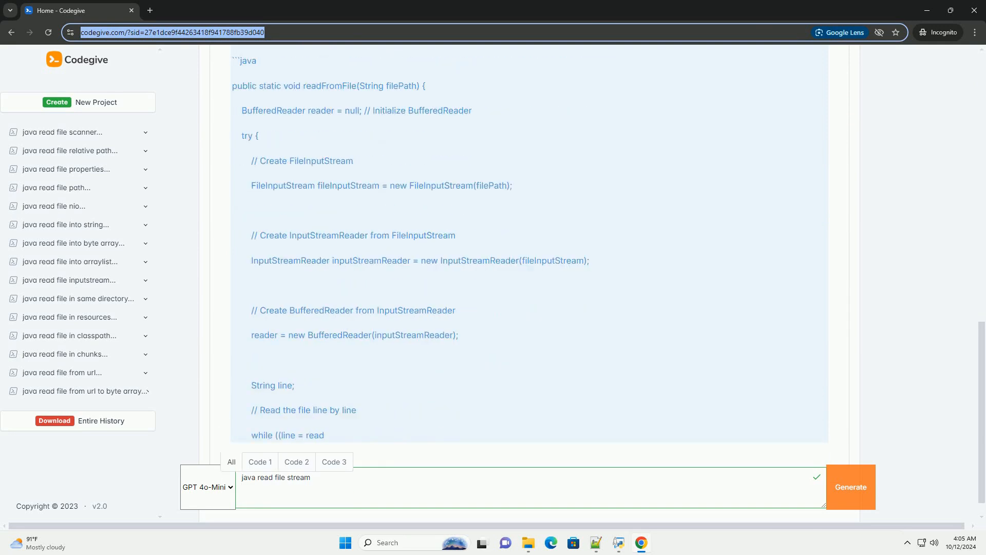
pyautogui.scroll(-3)
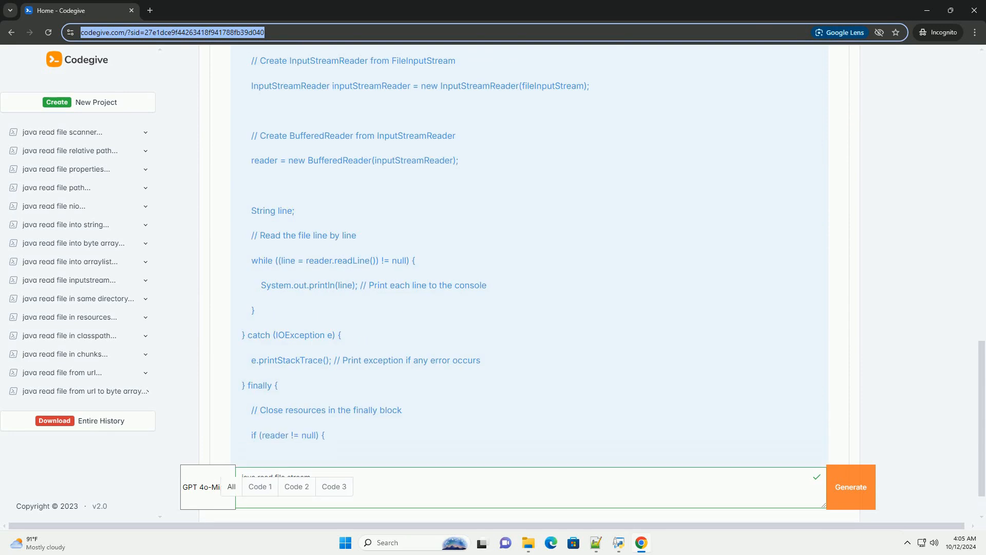
pyautogui.scroll(-3)
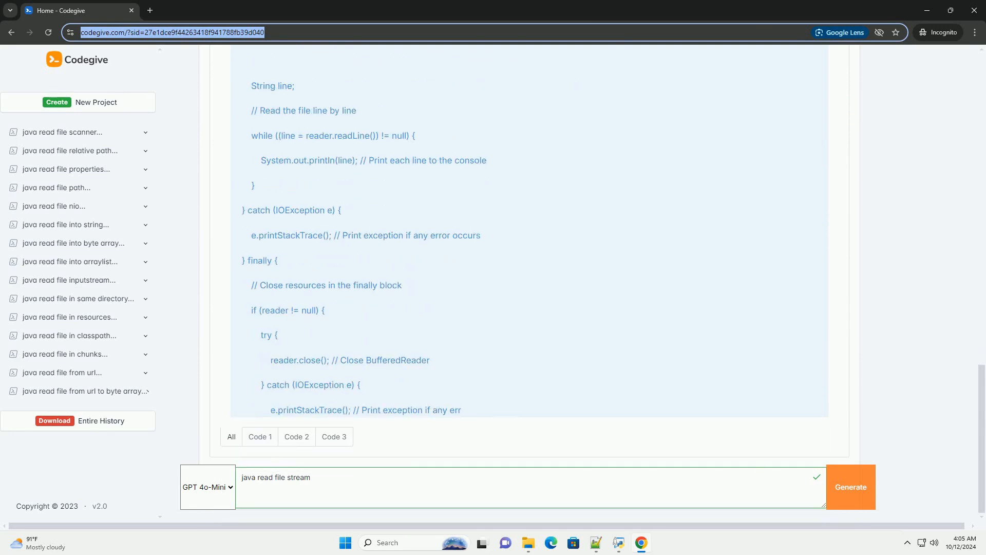
pyautogui.scroll(-3)
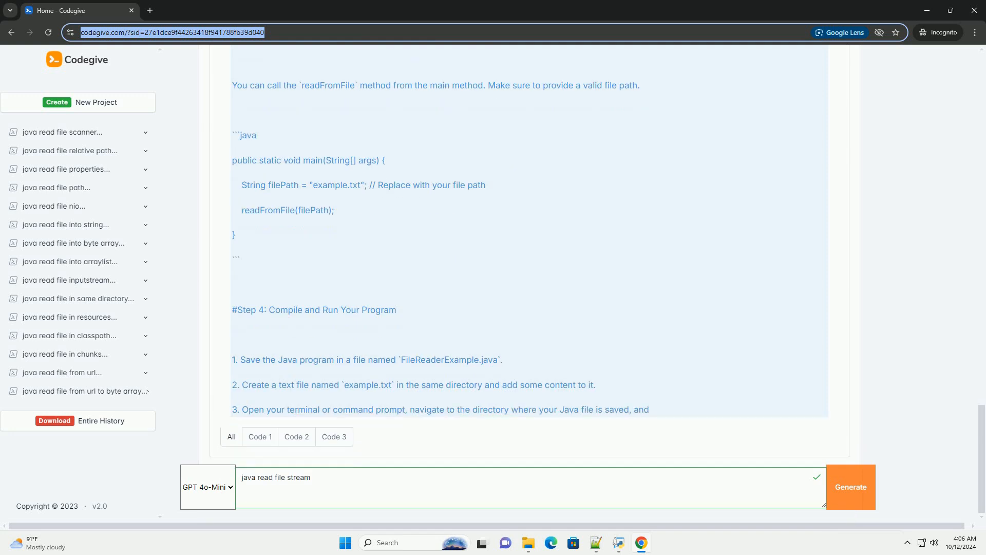
pyautogui.scroll(-3)
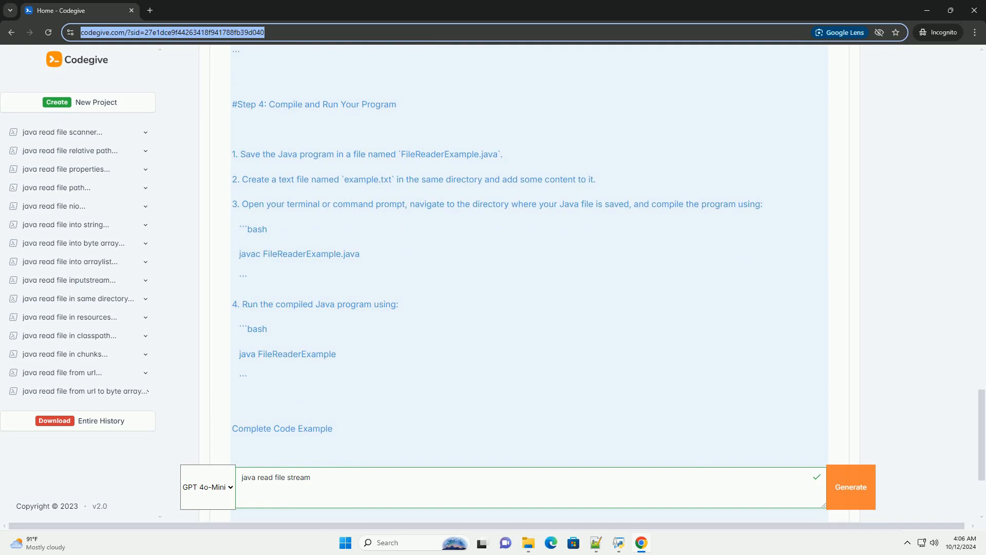
pyautogui.scroll(-3)
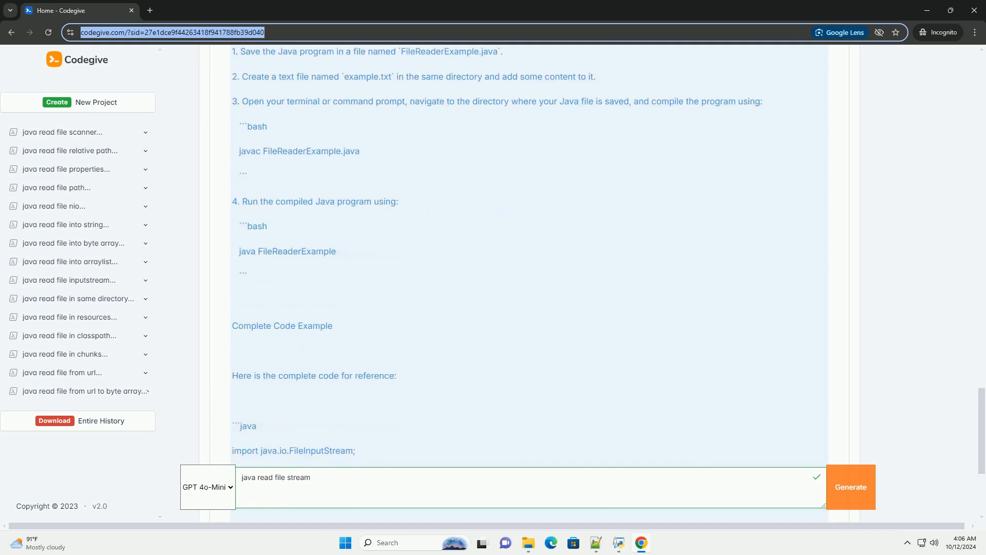
pyautogui.scroll(-3)
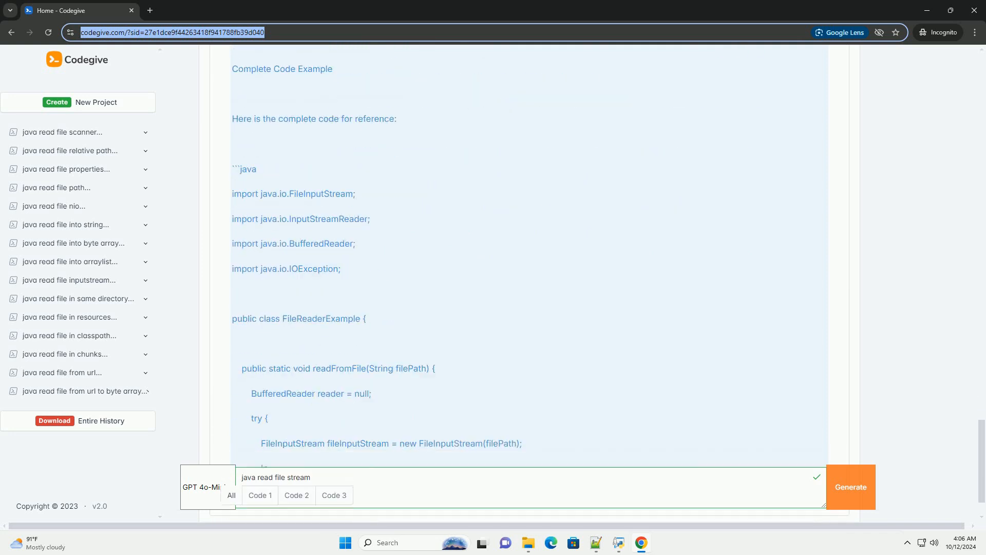
pyautogui.scroll(-3)
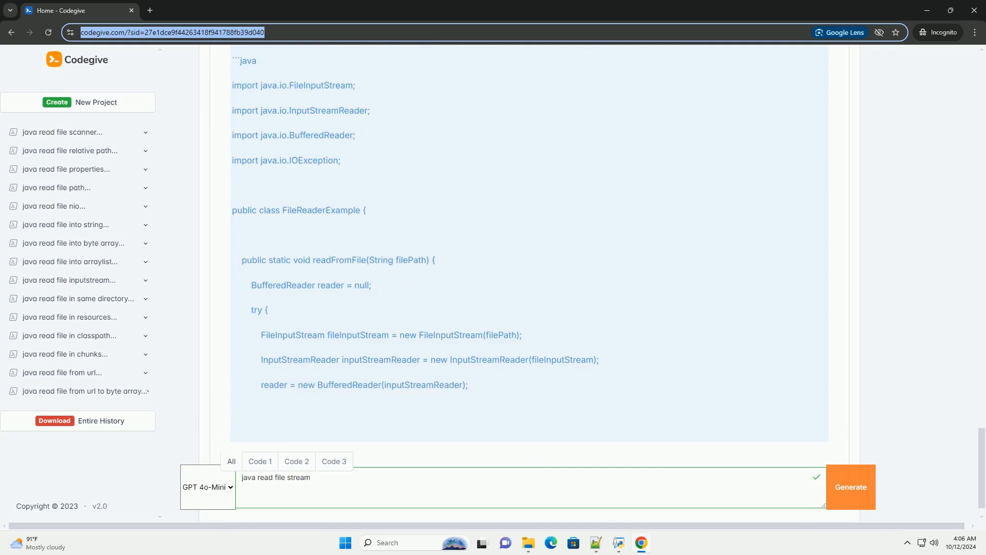
pyautogui.scroll(-3)
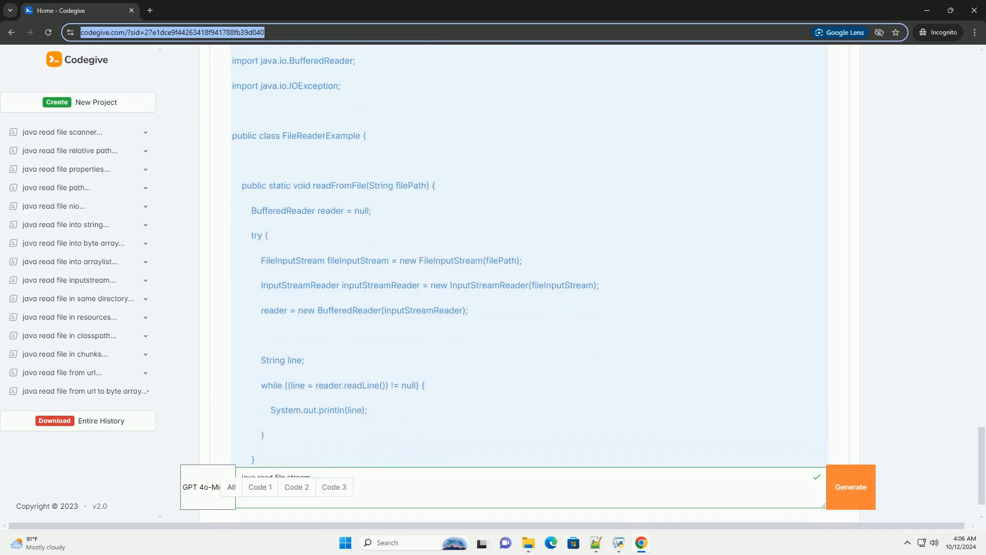
pyautogui.scroll(-3)
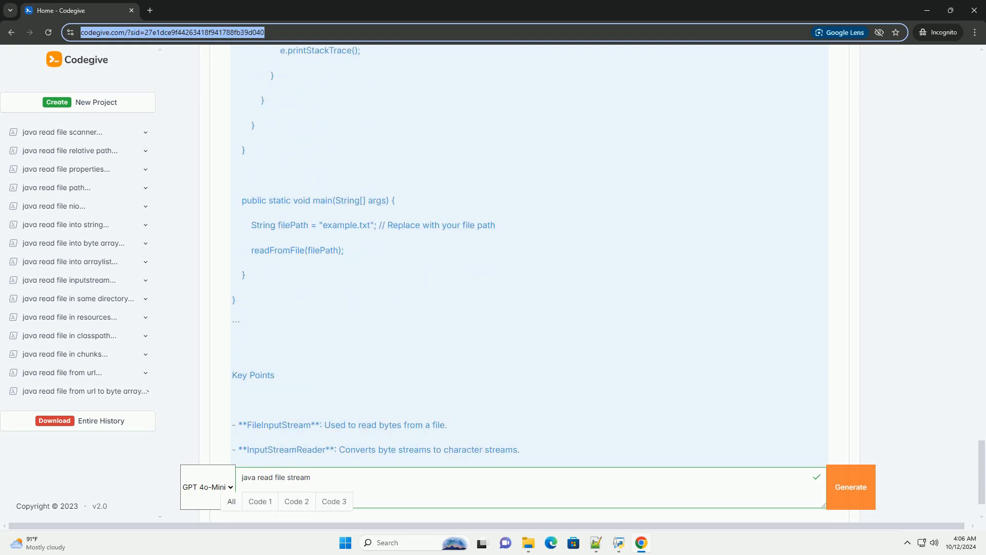
pyautogui.scroll(-3)
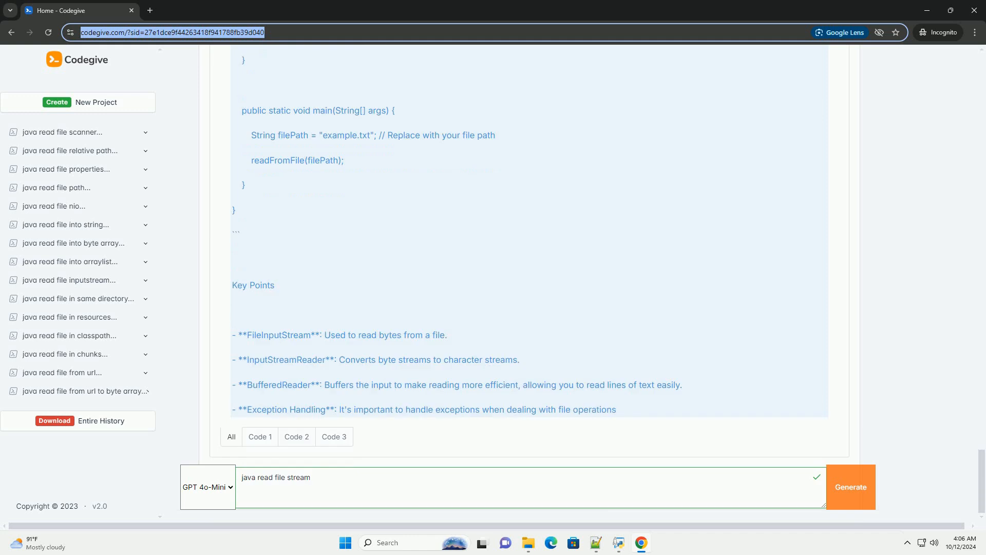
pyautogui.scroll(-3)
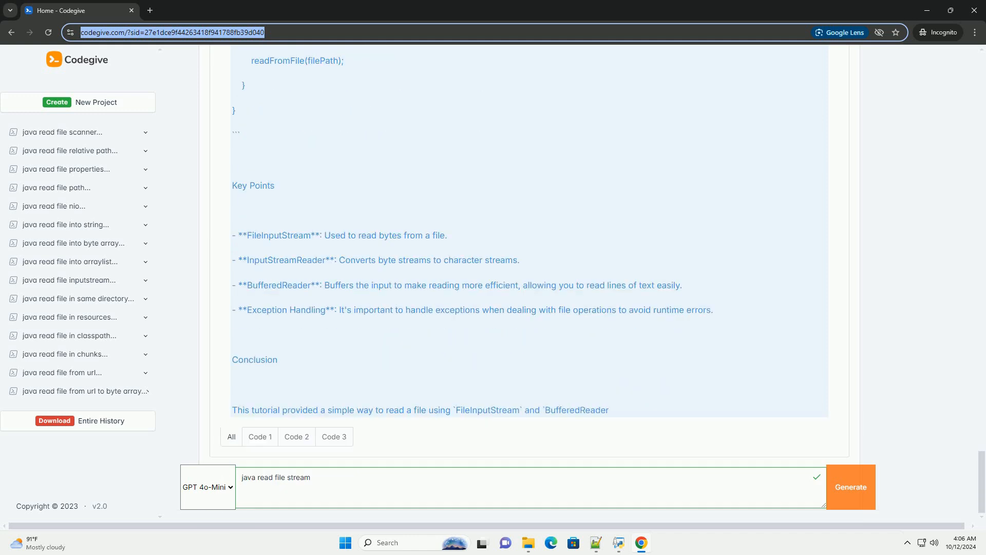